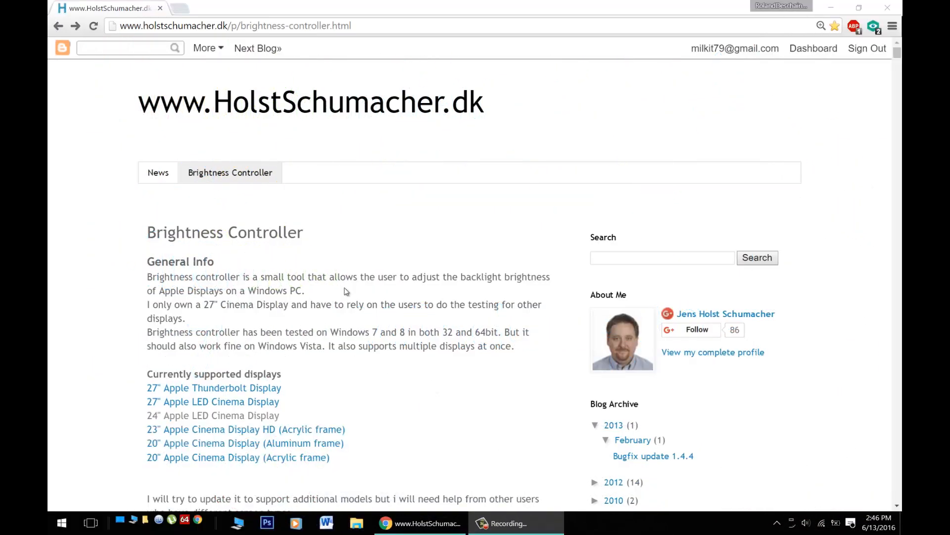
{"action": "mouse_move", "coordinate": [441, 351]}
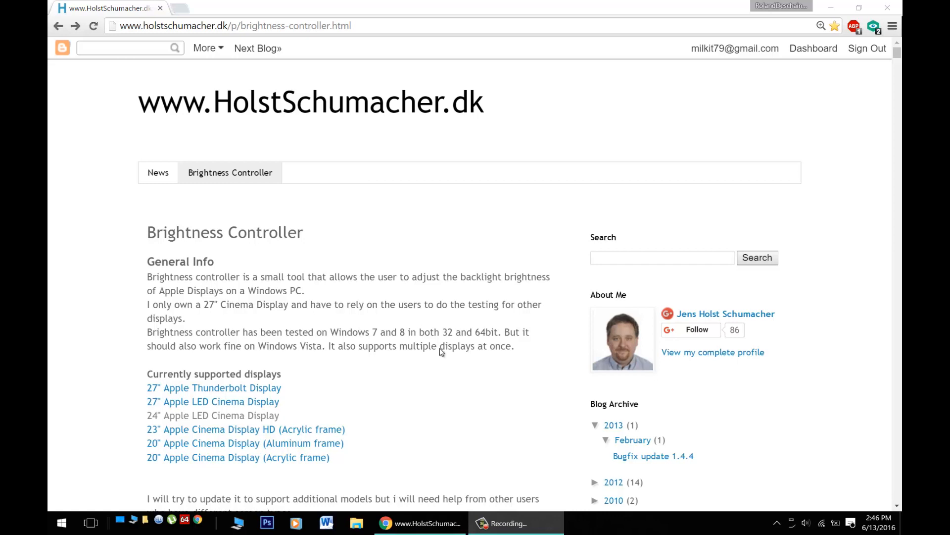
- Scroll the Brightness Controller page and follow the 'Download beta versions and old releases' link
{"action": "scroll", "scroll_direction": "down", "scroll_amount": 3}
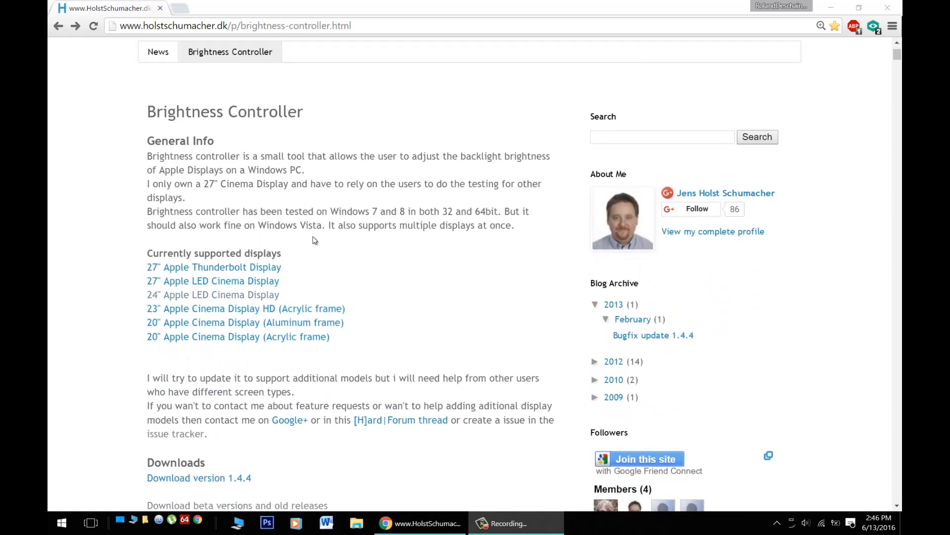
{"action": "mouse_move", "coordinate": [375, 214]}
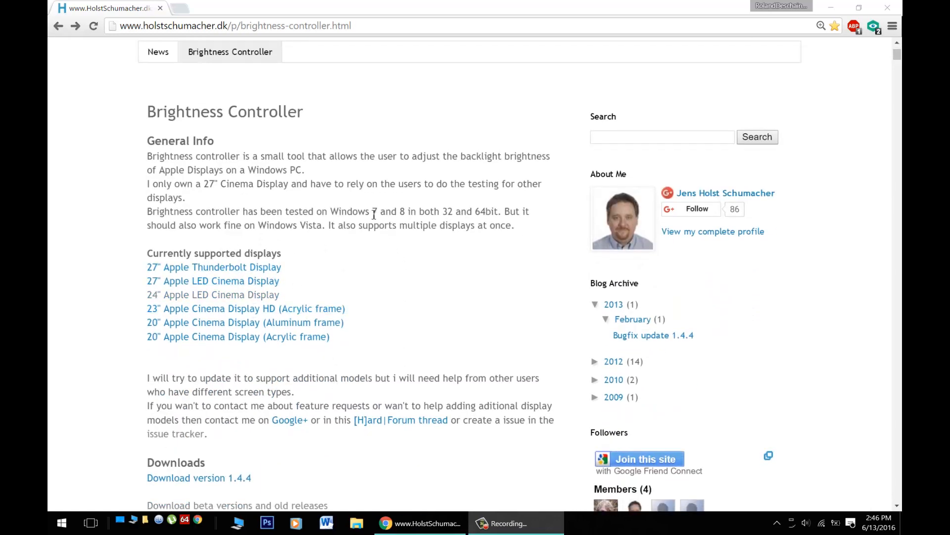
{"action": "mouse_move", "coordinate": [455, 272]}
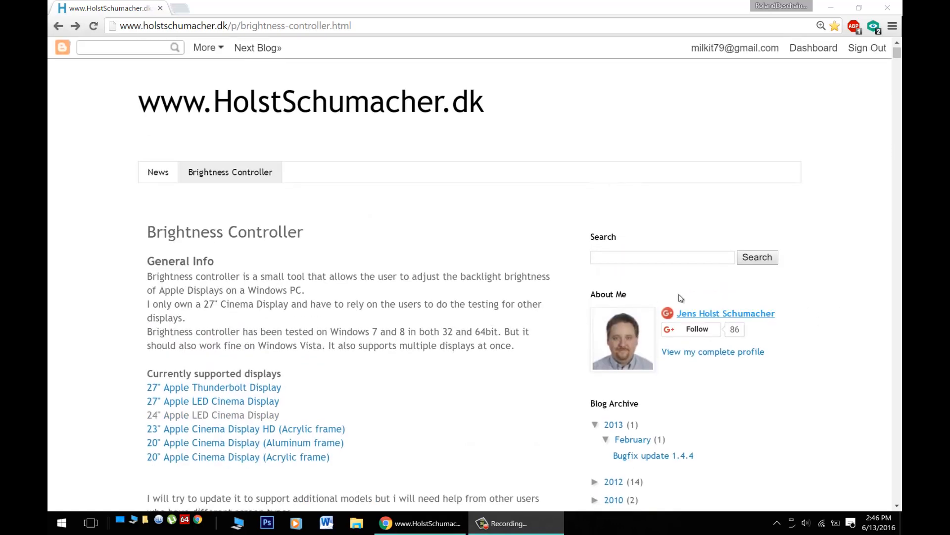
{"action": "mouse_move", "coordinate": [416, 382]}
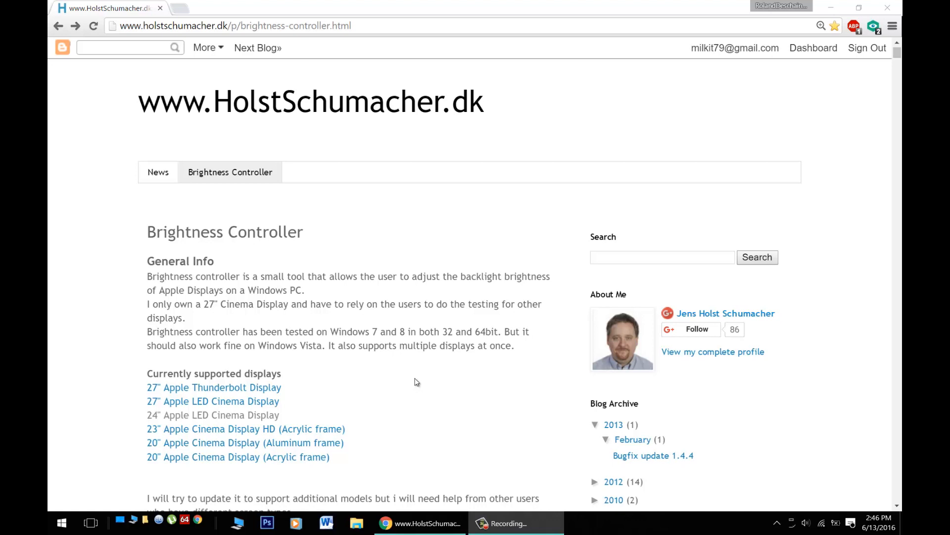
{"action": "scroll", "scroll_direction": "down", "scroll_amount": 3}
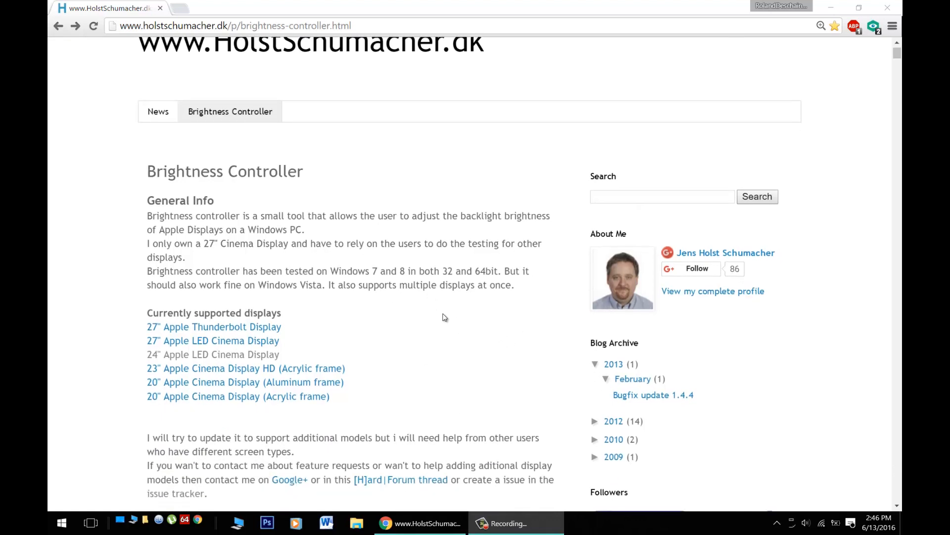
{"action": "mouse_move", "coordinate": [212, 354]}
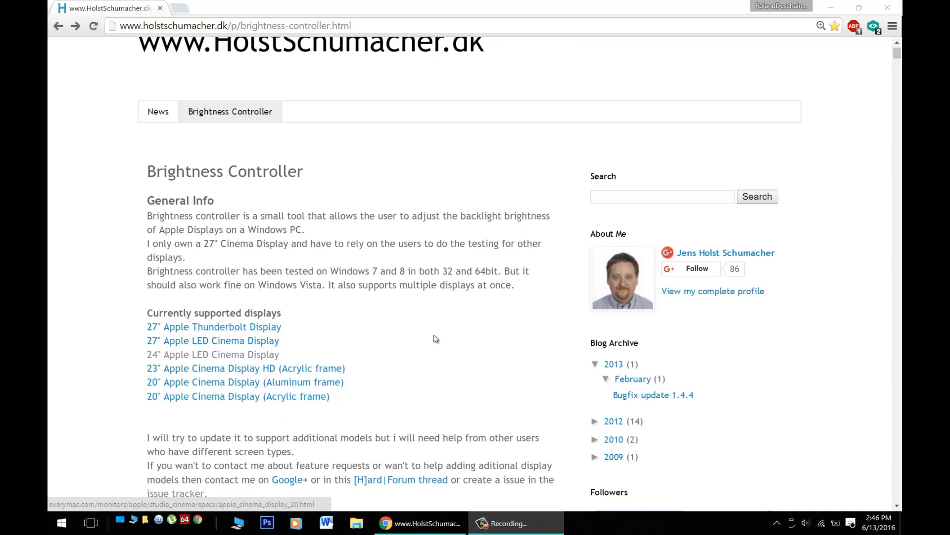
{"action": "scroll", "scroll_direction": "down", "scroll_amount": 3}
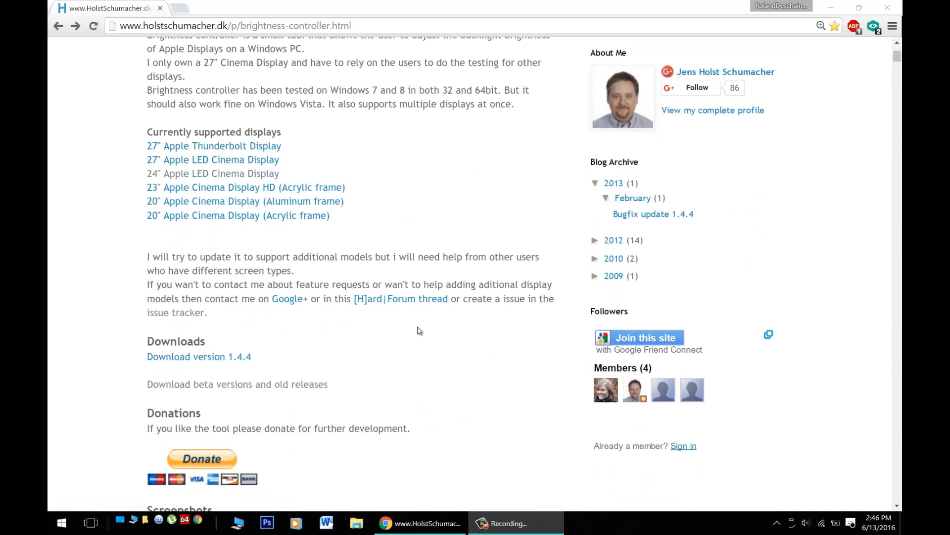
{"action": "mouse_move", "coordinate": [236, 375]}
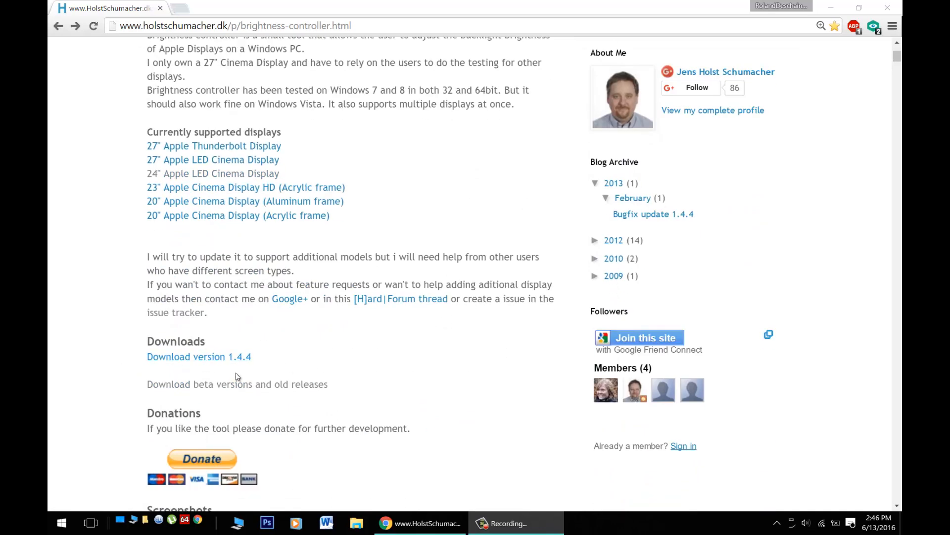
{"action": "mouse_move", "coordinate": [229, 360]}
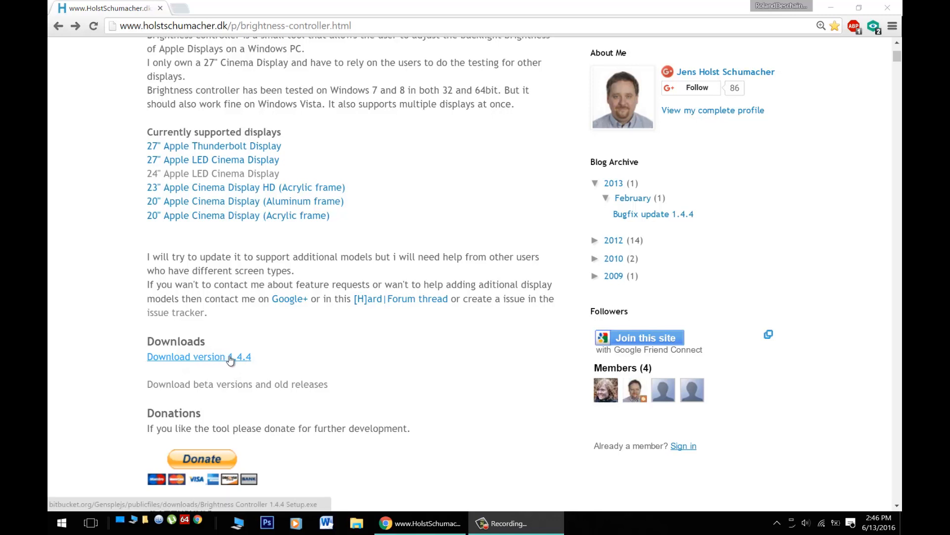
{"action": "mouse_move", "coordinate": [297, 387]}
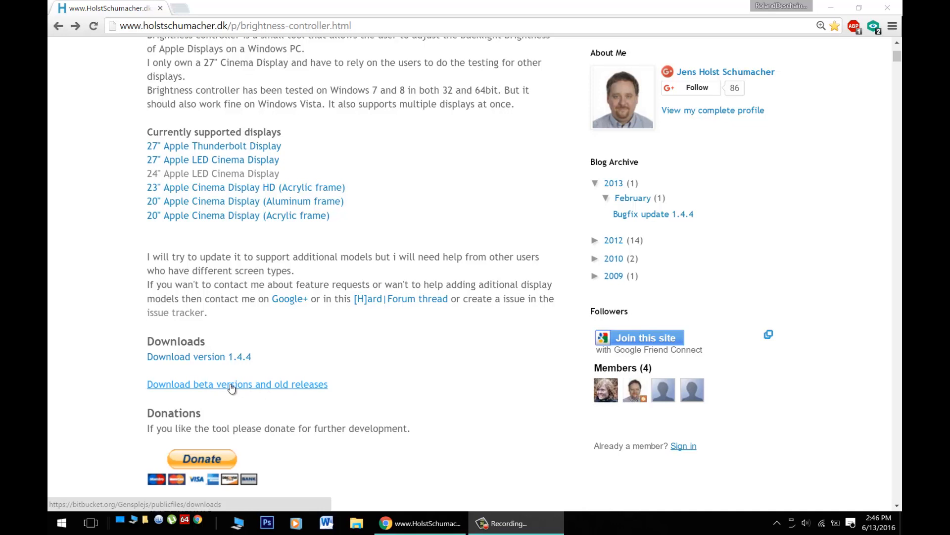
{"action": "left_click", "coordinate": [237, 384]}
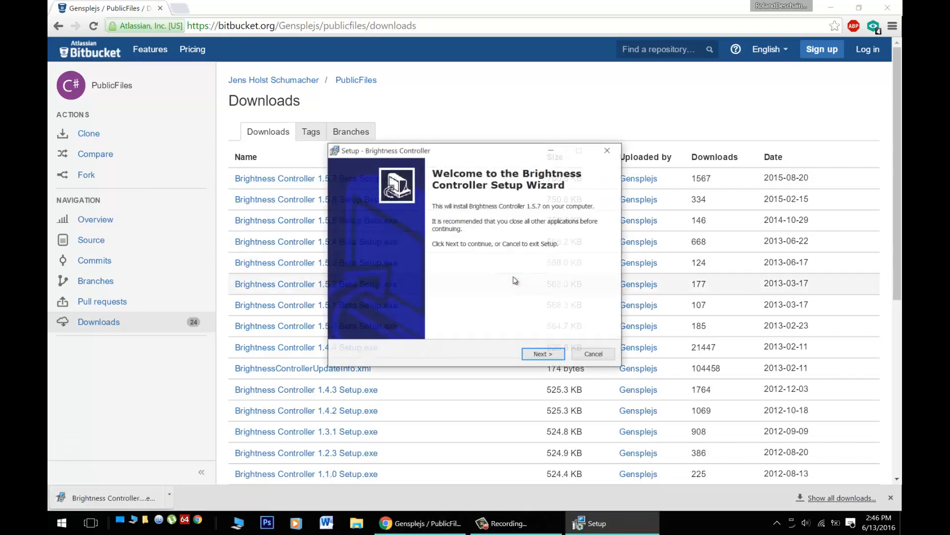
- Run Brightness Controller Setup with 'Create a desktop icon' ticked and finish with launch enabled
{"action": "left_click", "coordinate": [543, 354]}
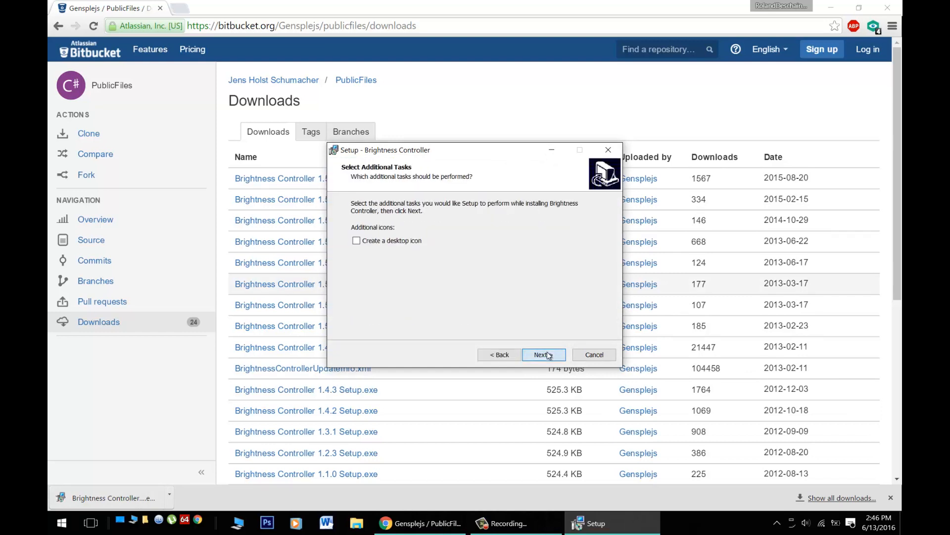
{"action": "left_click", "coordinate": [357, 240]}
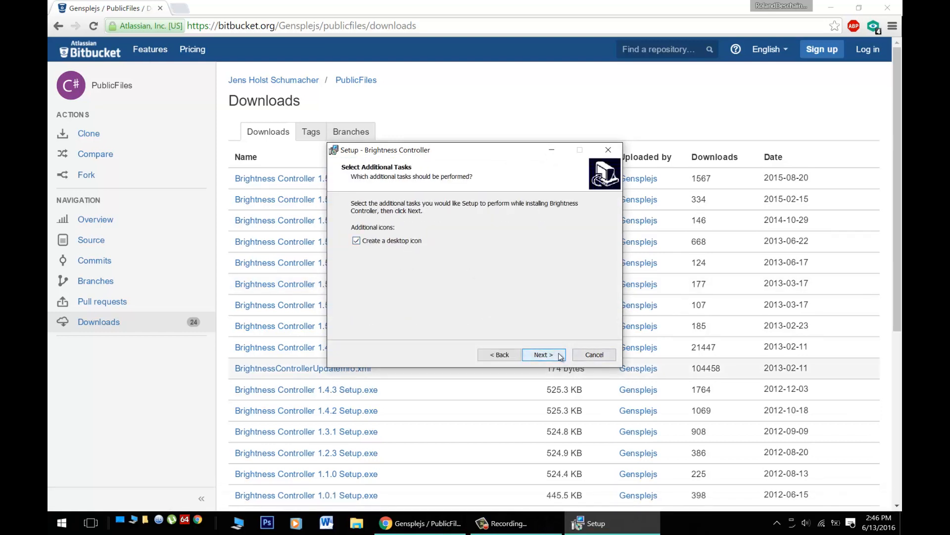
{"action": "left_click", "coordinate": [543, 354]}
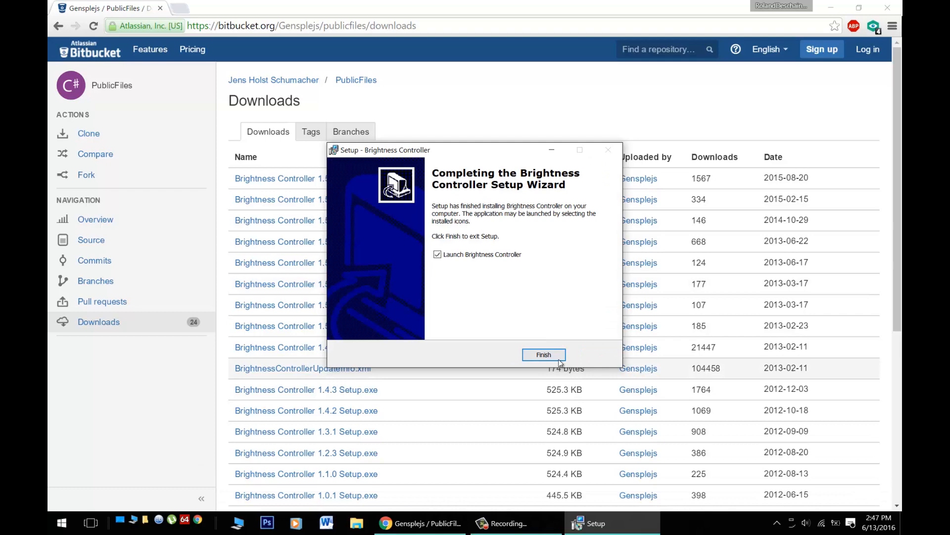
{"action": "left_click", "coordinate": [544, 354]}
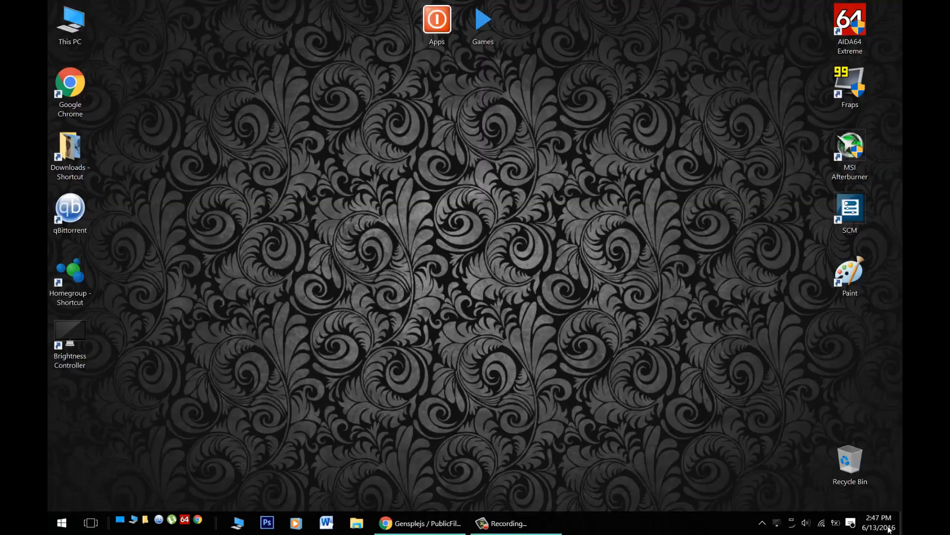
- Launch Brightness Controller from its desktop shortcut and drag the slider toward Dim
{"action": "double_click", "coordinate": [69, 330]}
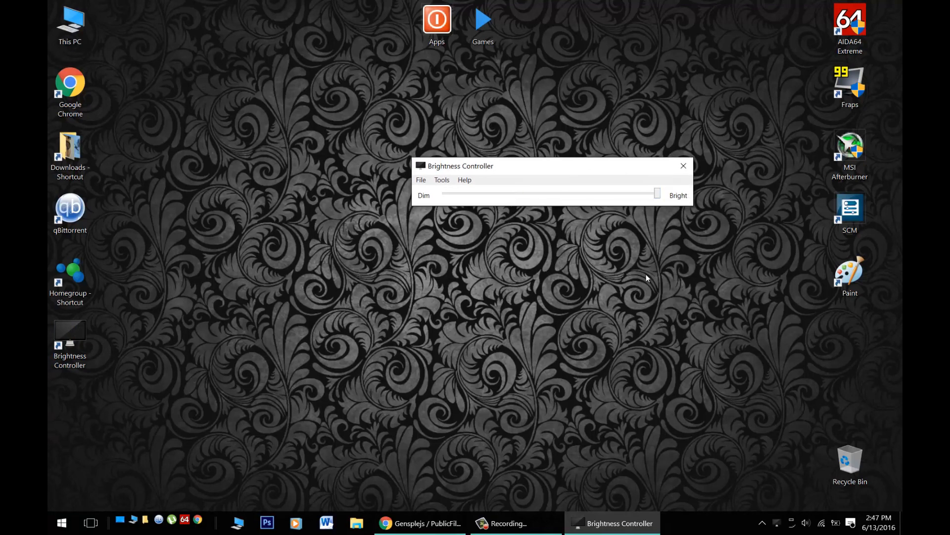
{"action": "mouse_move", "coordinate": [534, 200]}
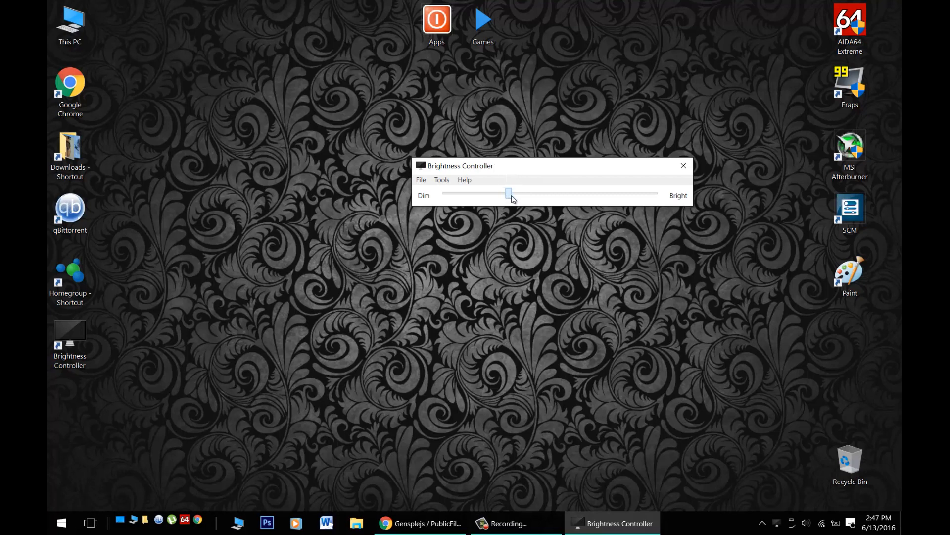
{"action": "left_click", "coordinate": [441, 179]}
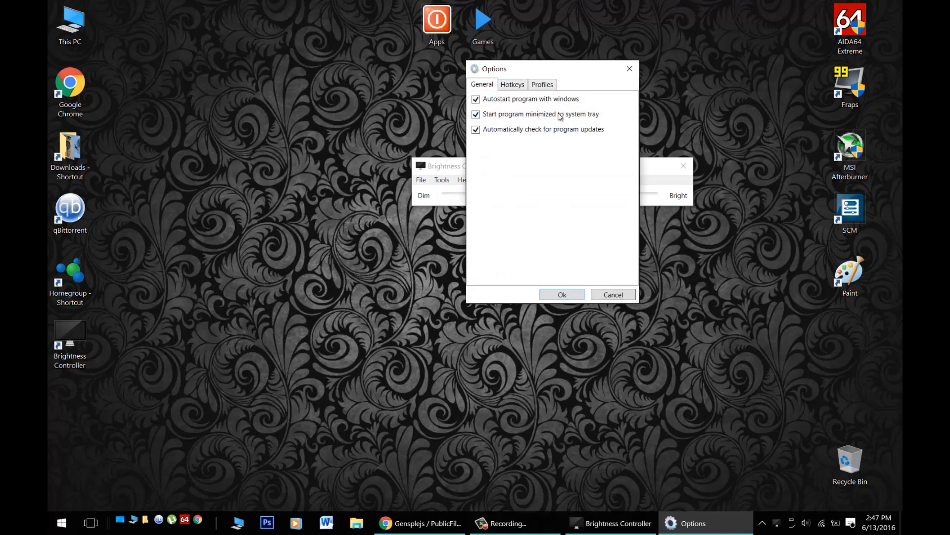
{"action": "mouse_move", "coordinate": [518, 94]}
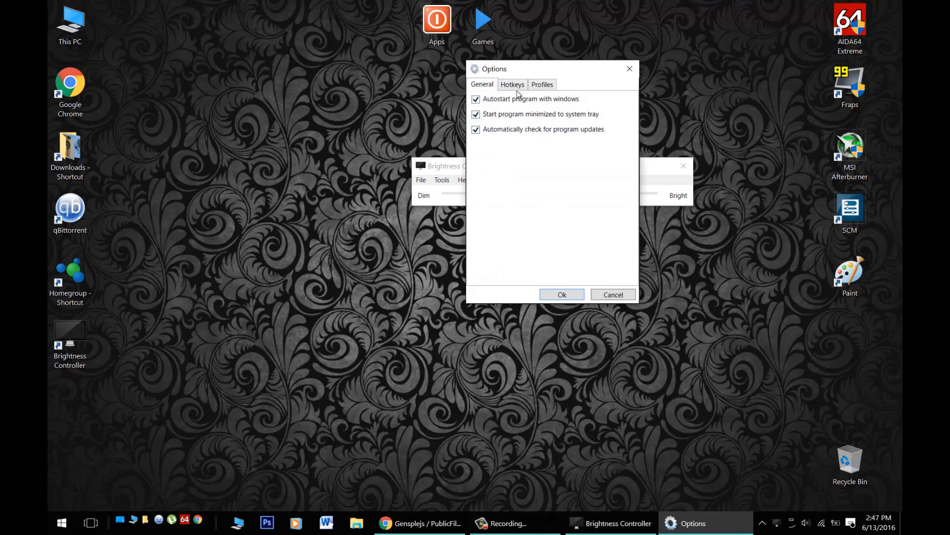
- Browse the Hotkeys and Profiles tabs of the Options dialog, then close it
{"action": "left_click", "coordinate": [512, 84]}
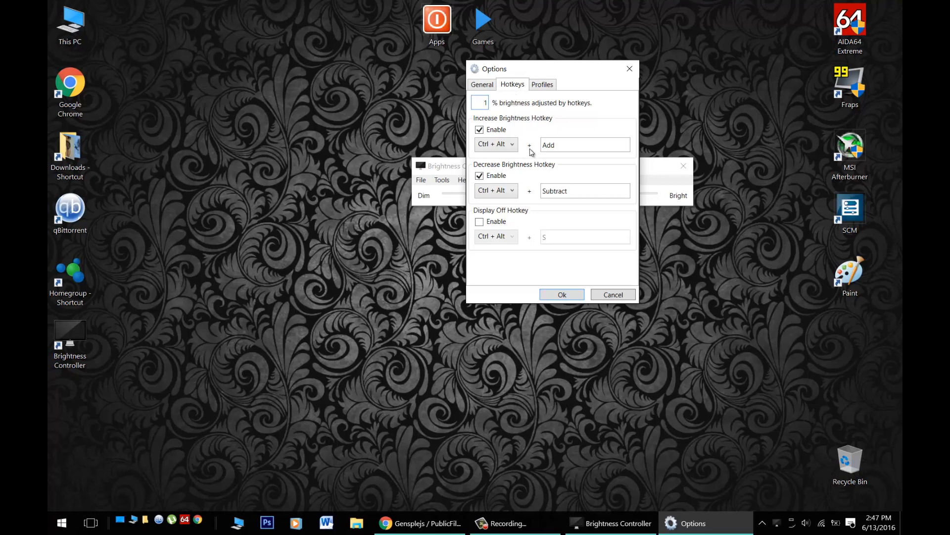
{"action": "left_click", "coordinate": [542, 85]}
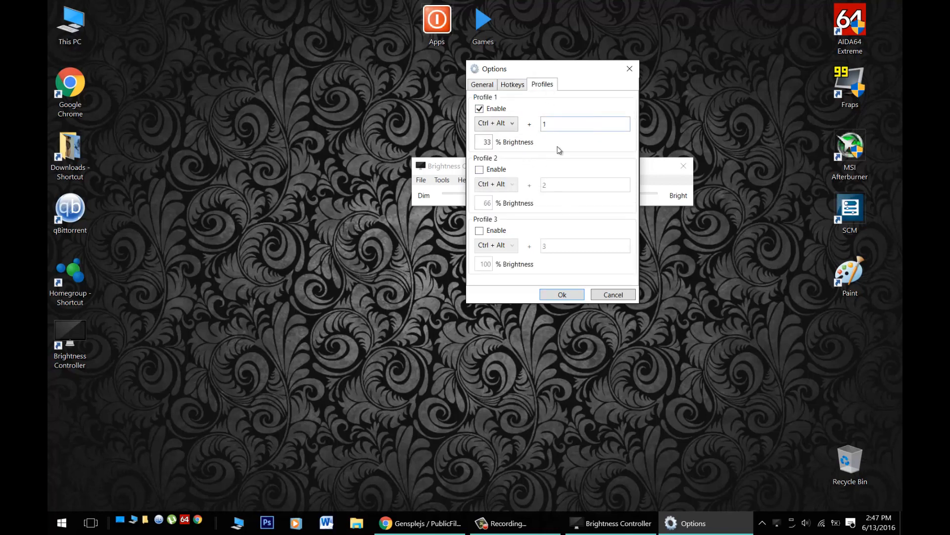
{"action": "left_click", "coordinate": [585, 124]}
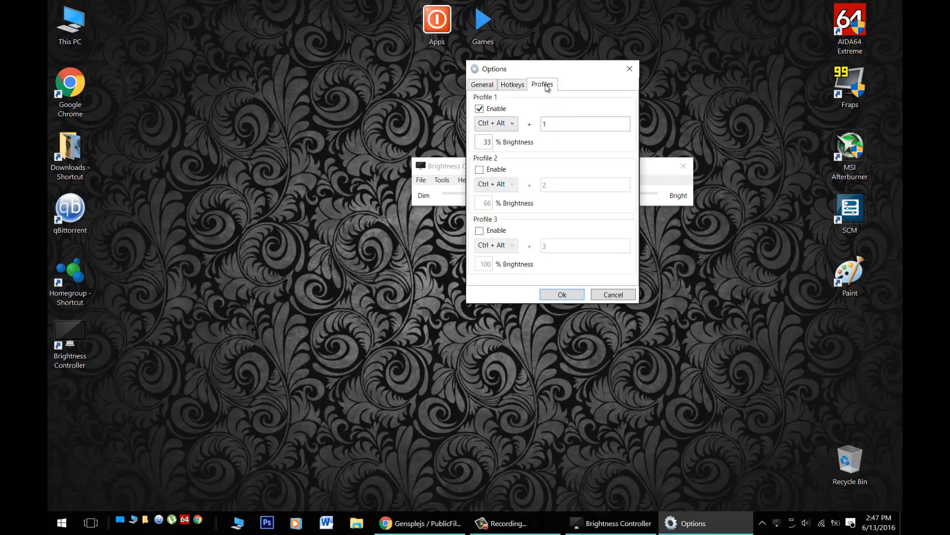
{"action": "left_click", "coordinate": [513, 85]}
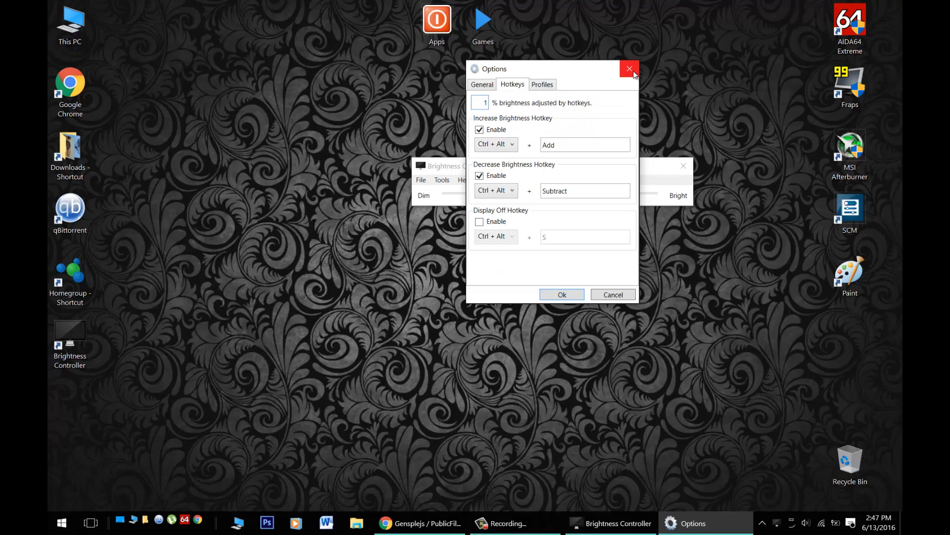
{"action": "left_click", "coordinate": [629, 68]}
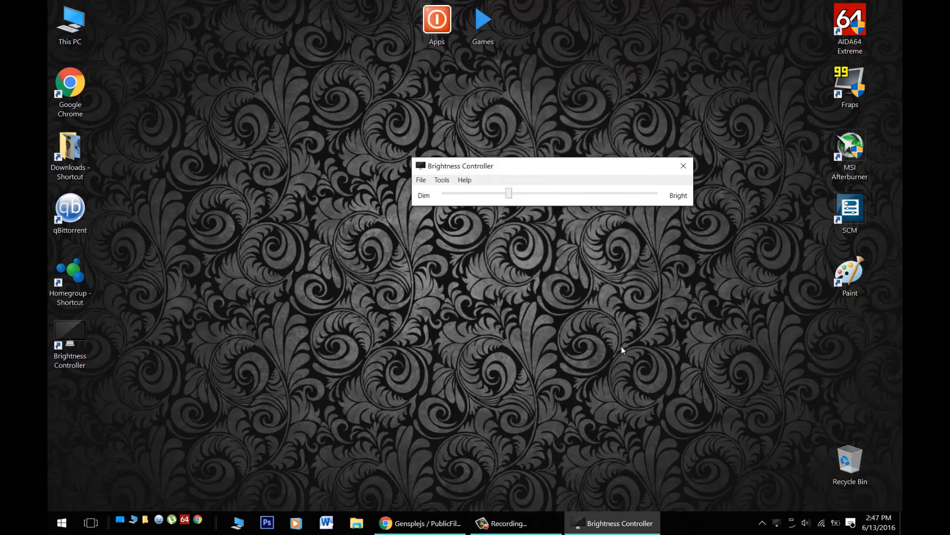
{"action": "mouse_move", "coordinate": [624, 346]}
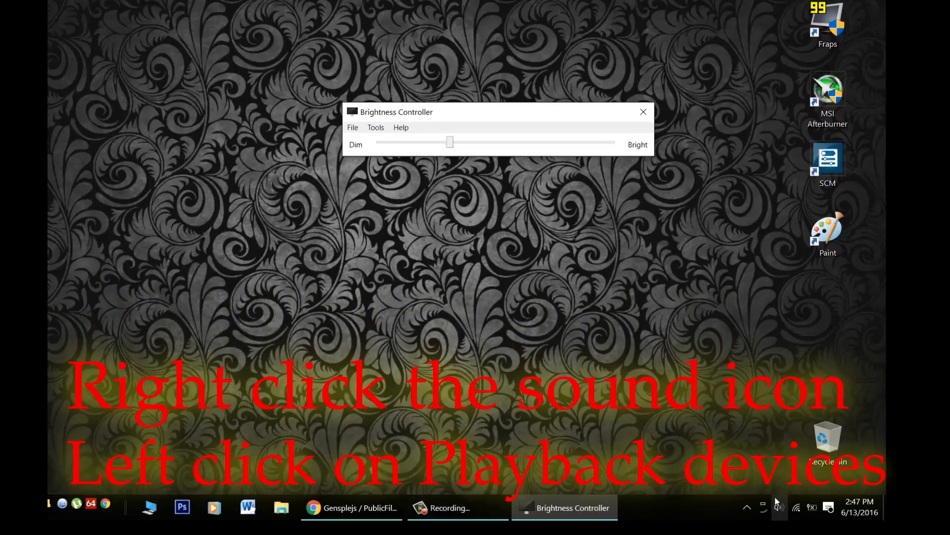
- Set the Apple USB audio device Speakers as the default playback device
{"action": "right_click", "coordinate": [779, 508]}
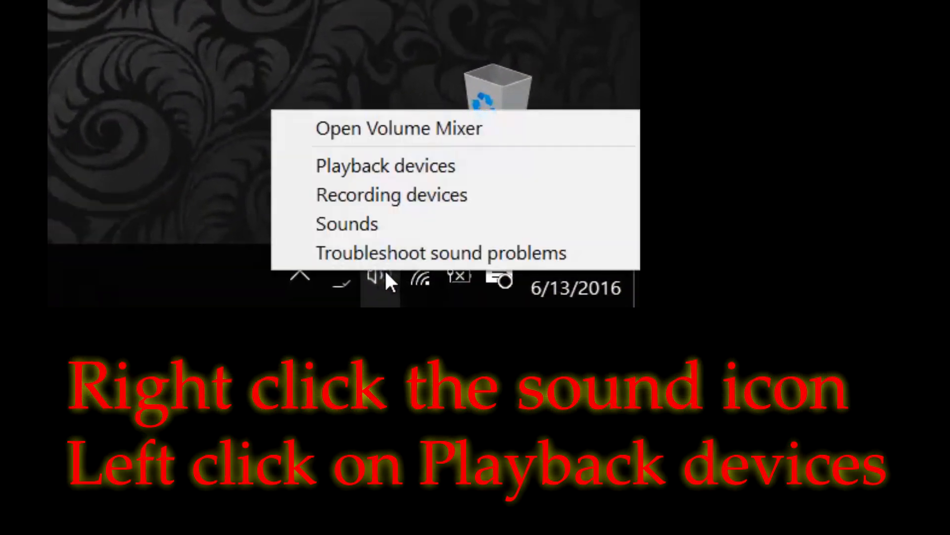
{"action": "left_click", "coordinate": [385, 165]}
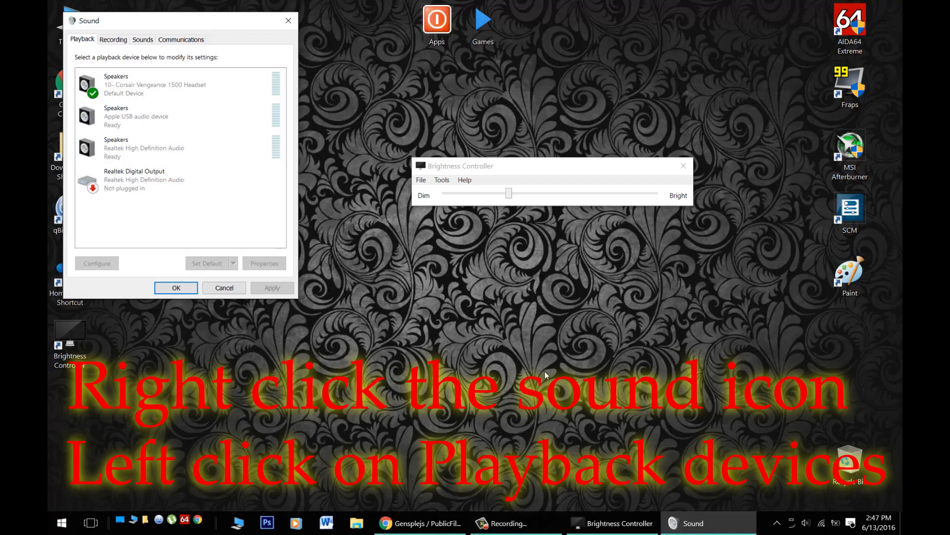
{"action": "left_click", "coordinate": [151, 116]}
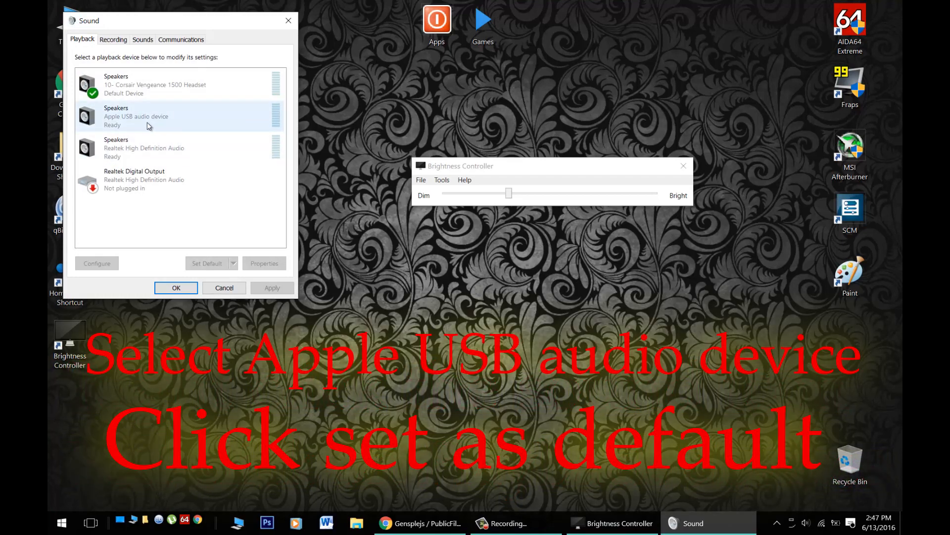
{"action": "left_click", "coordinate": [146, 116]}
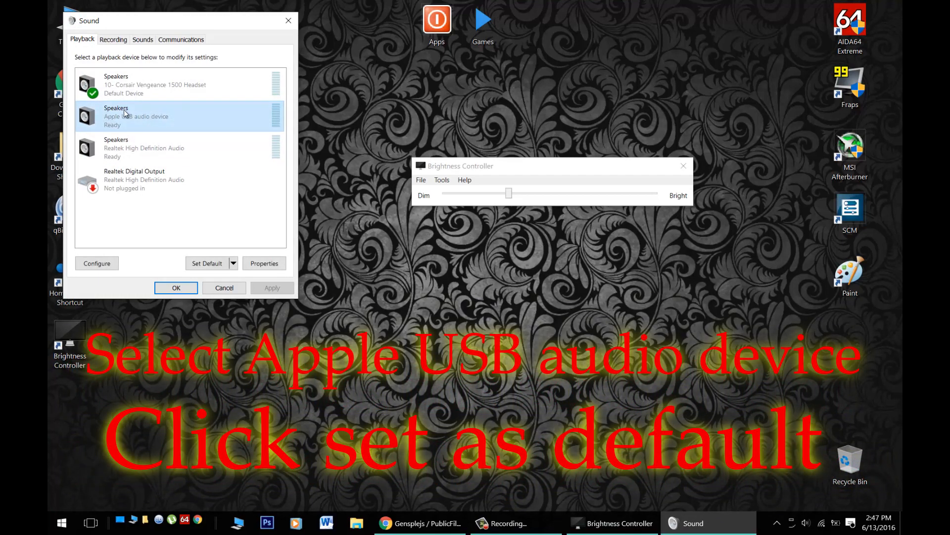
{"action": "mouse_move", "coordinate": [176, 133]}
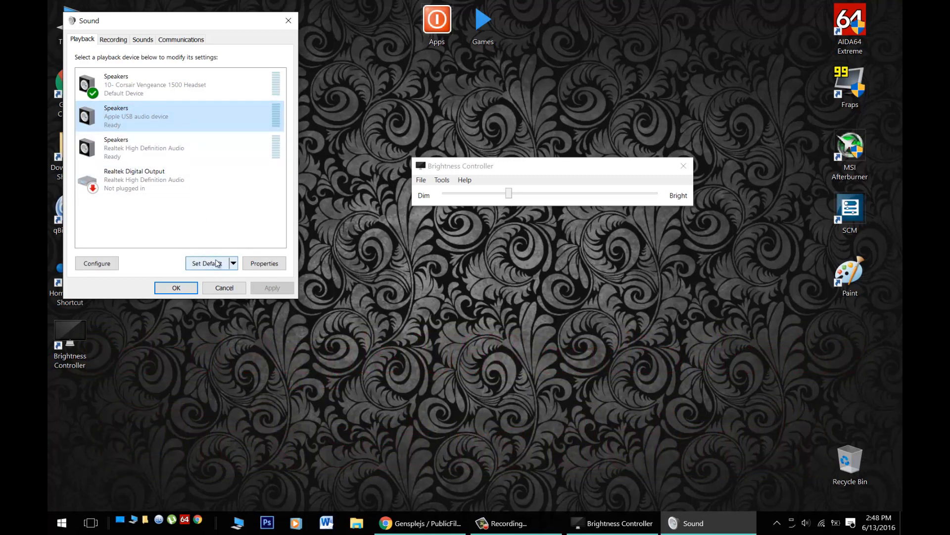
{"action": "left_click", "coordinate": [207, 263]}
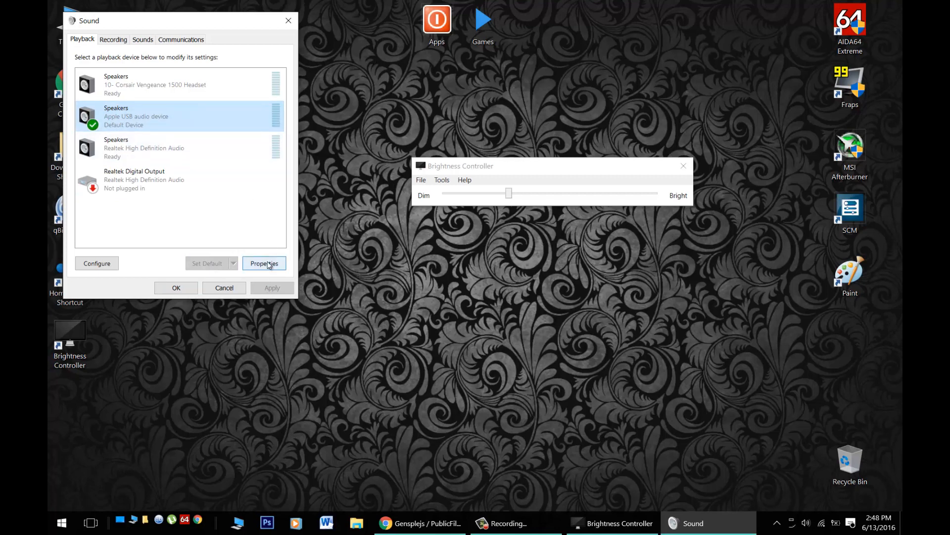
- Check the Apple USB speakers' Enhancements and Advanced tabs, then confirm and close Sound settings
{"action": "left_click", "coordinate": [264, 263]}
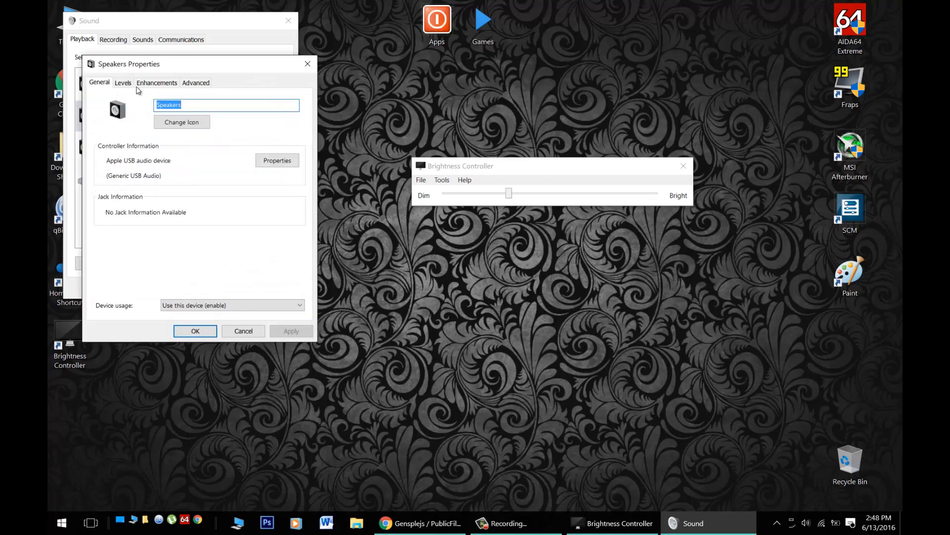
{"action": "left_click", "coordinate": [156, 83]}
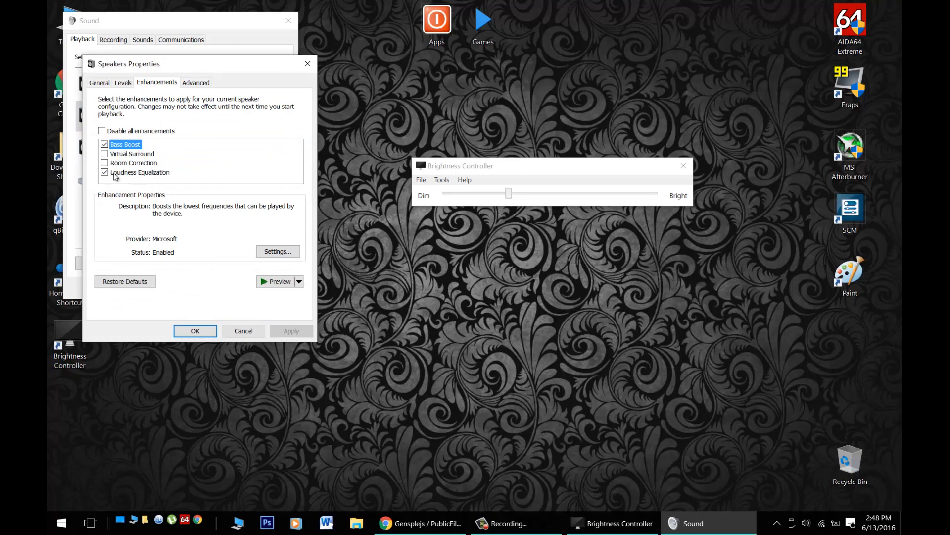
{"action": "mouse_move", "coordinate": [190, 89]}
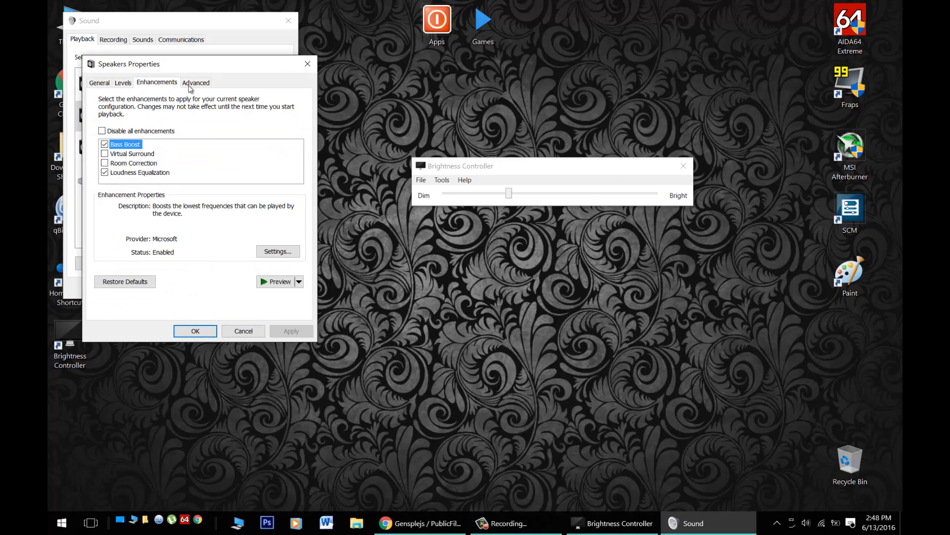
{"action": "left_click", "coordinate": [195, 82]}
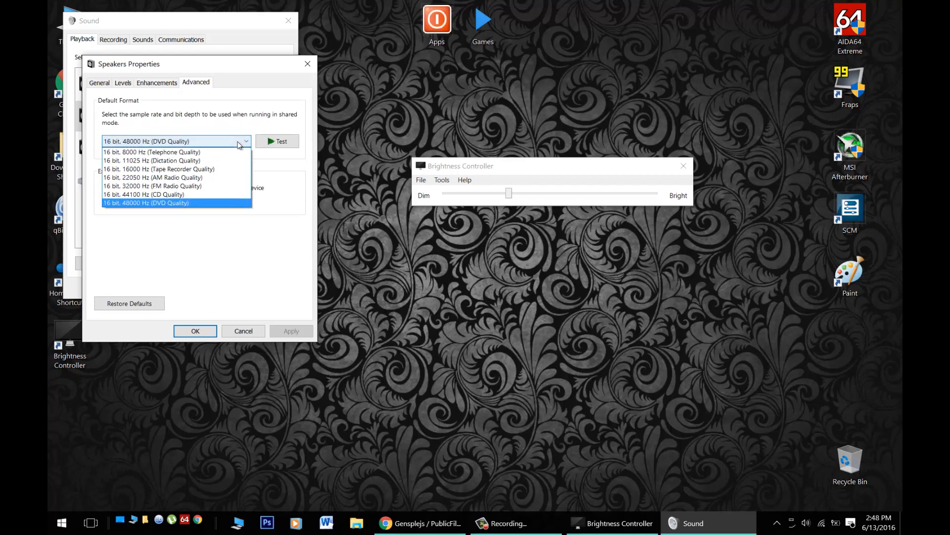
{"action": "mouse_move", "coordinate": [189, 203]}
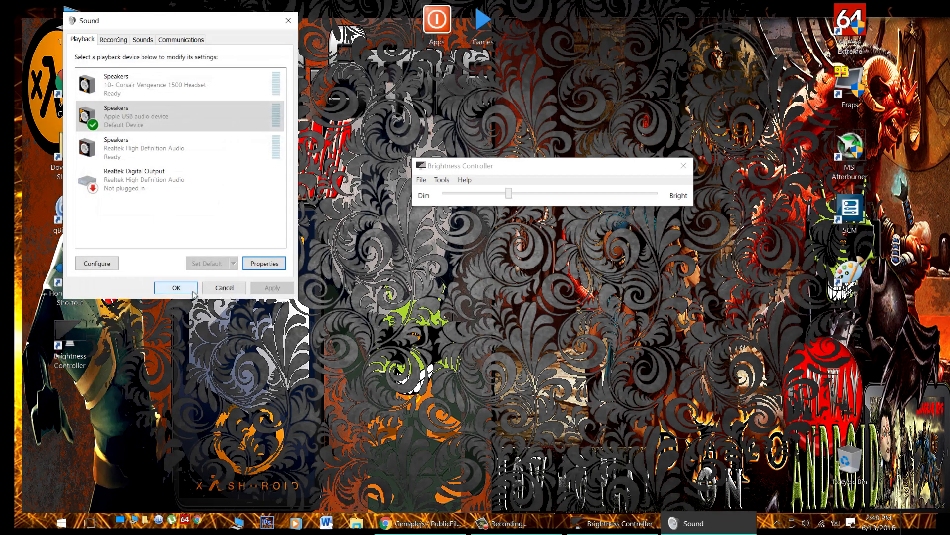
{"action": "left_click", "coordinate": [175, 288]}
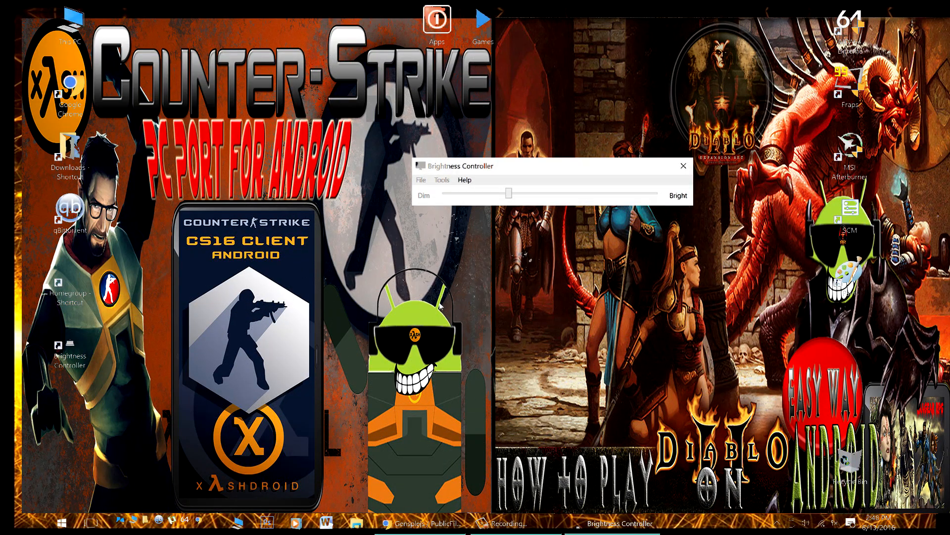